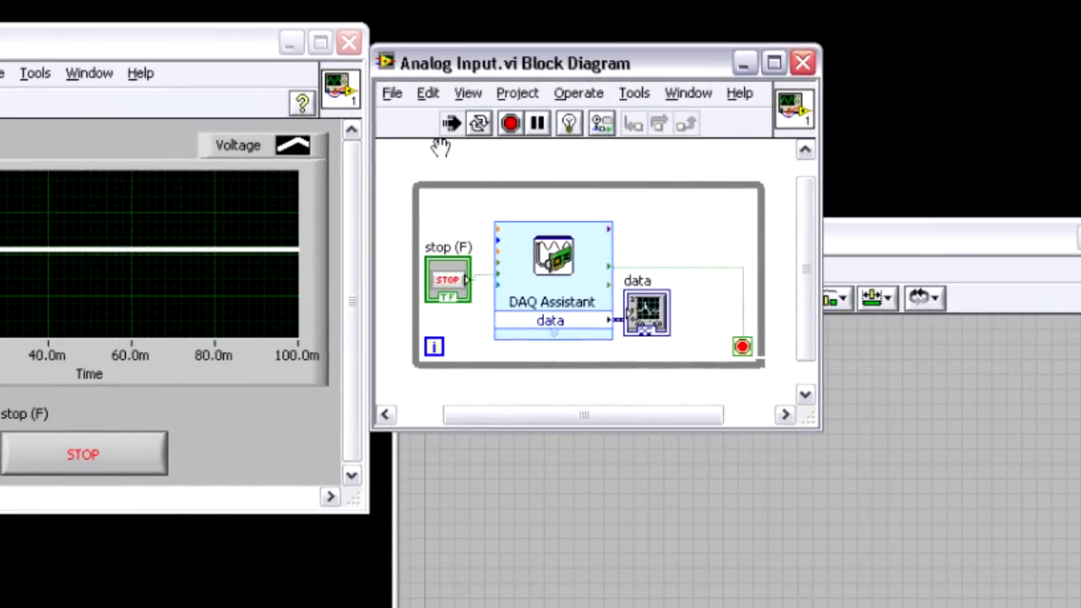
mouse_move(555, 284)
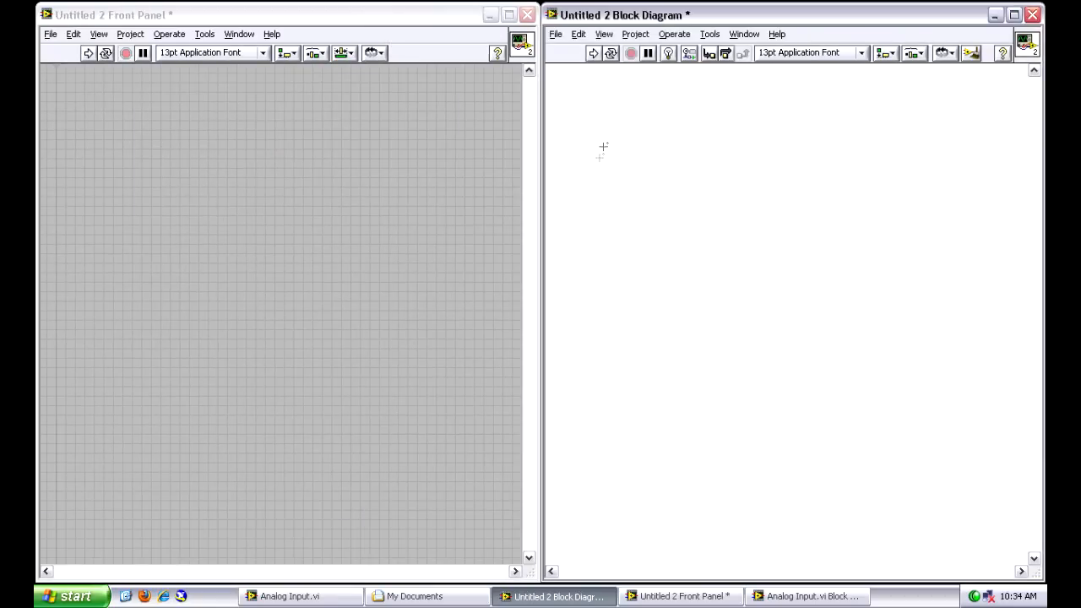
- Place a DAQ Assistant from the Input palette onto the block diagram and open its configuration
right_click(603, 150)
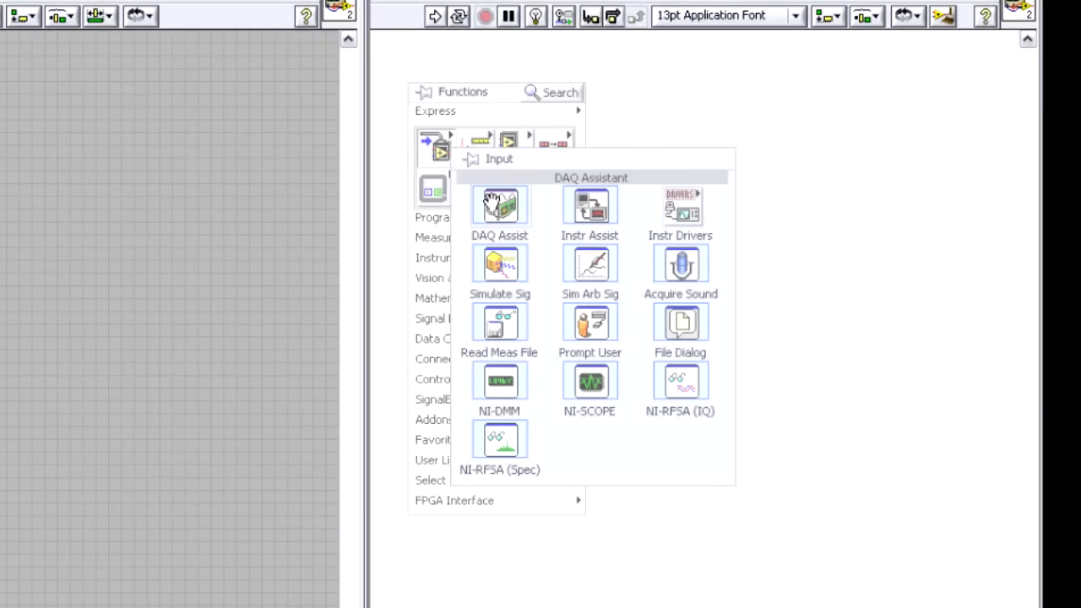
left_click(500, 206)
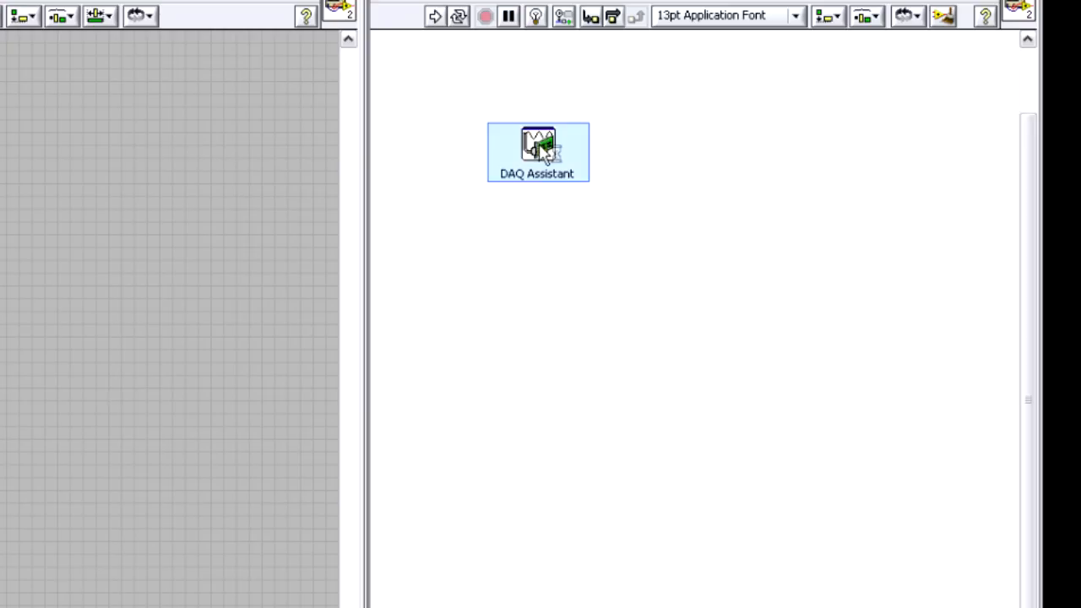
double_click(537, 148)
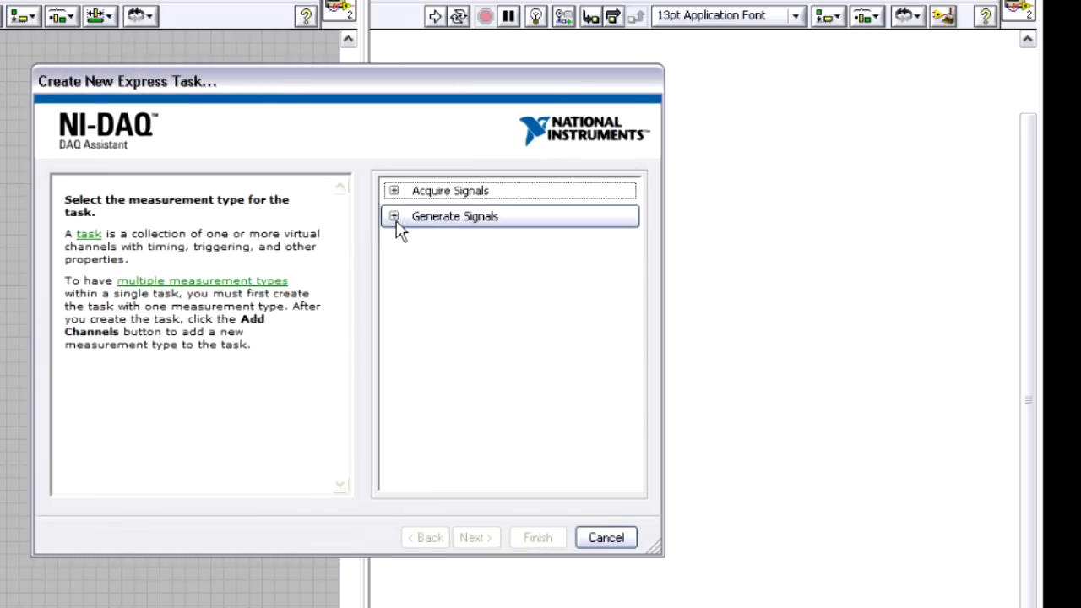
- Create a Generate Signals » Analog Output » Voltage task on physical channel ao0
left_click(393, 216)
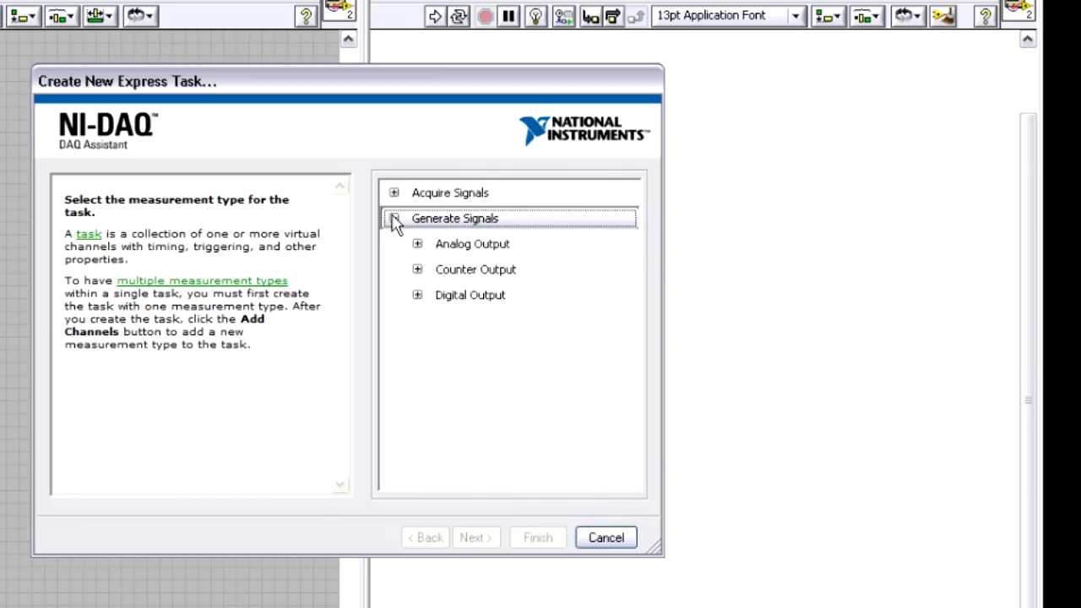
left_click(416, 243)
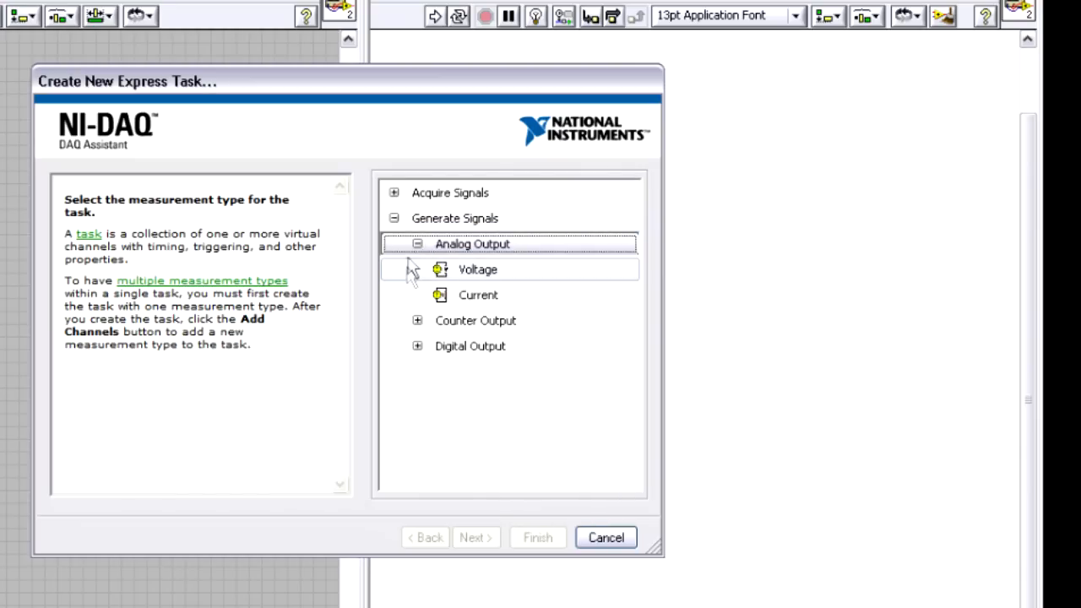
left_click(476, 271)
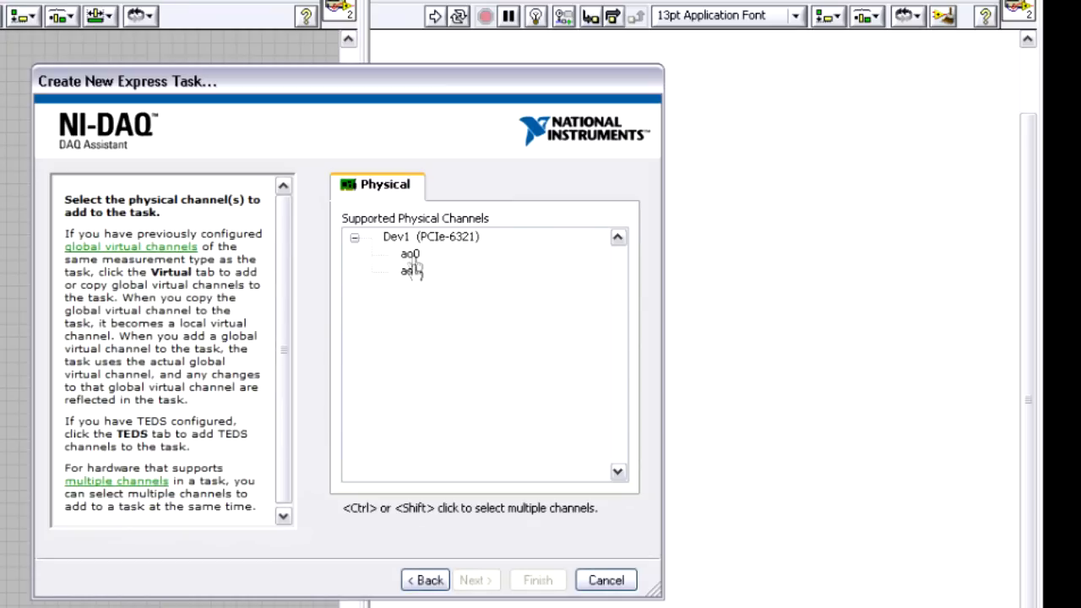
left_click(409, 254)
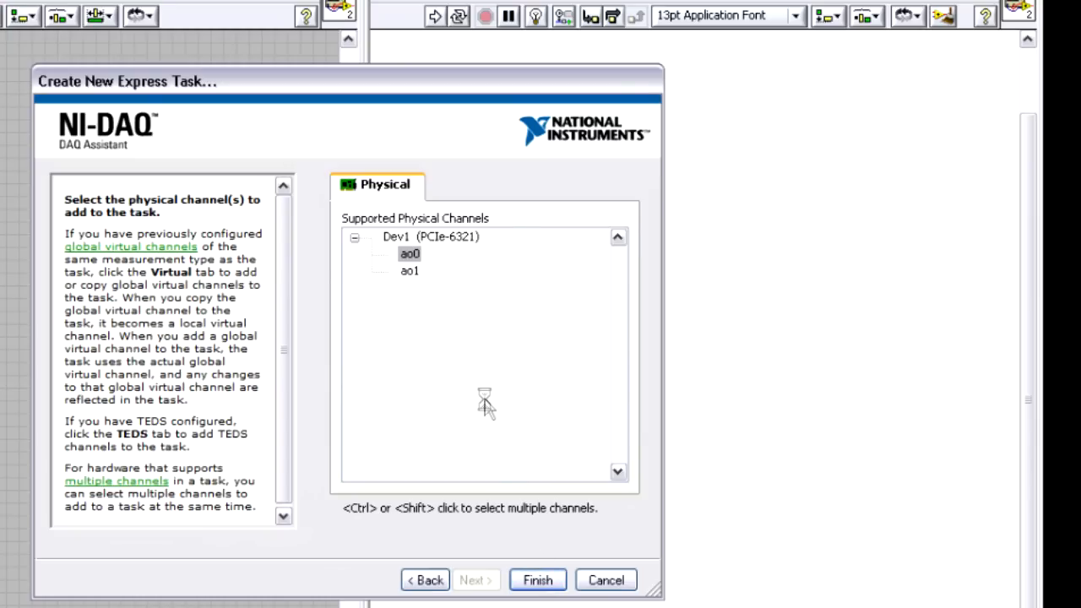
left_click(537, 581)
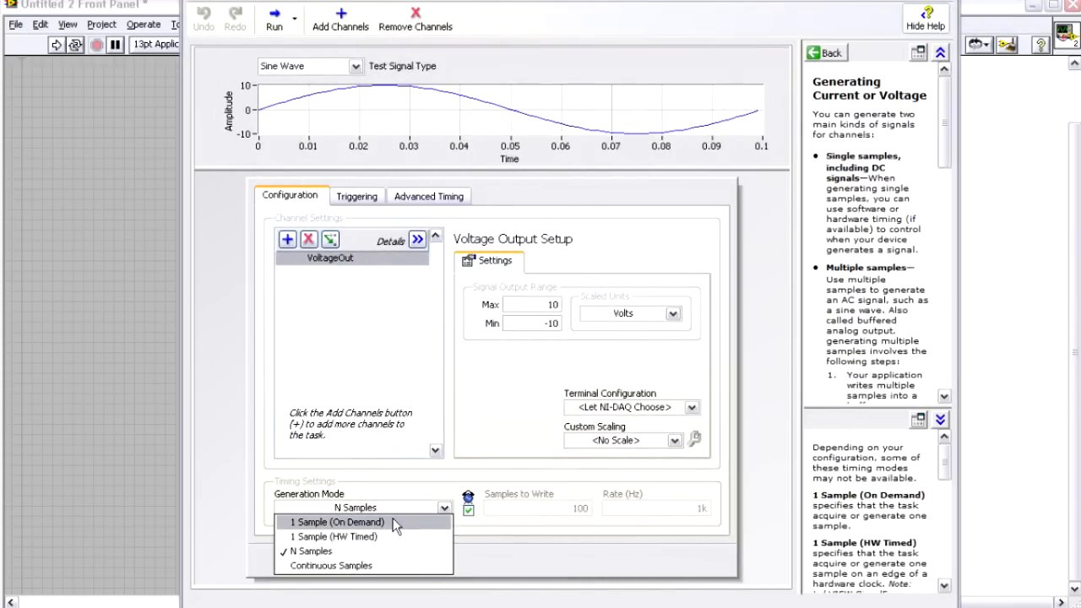
- Set the VoltageOut task's Generation Mode to 1 Sample (On Demand)
left_click(336, 520)
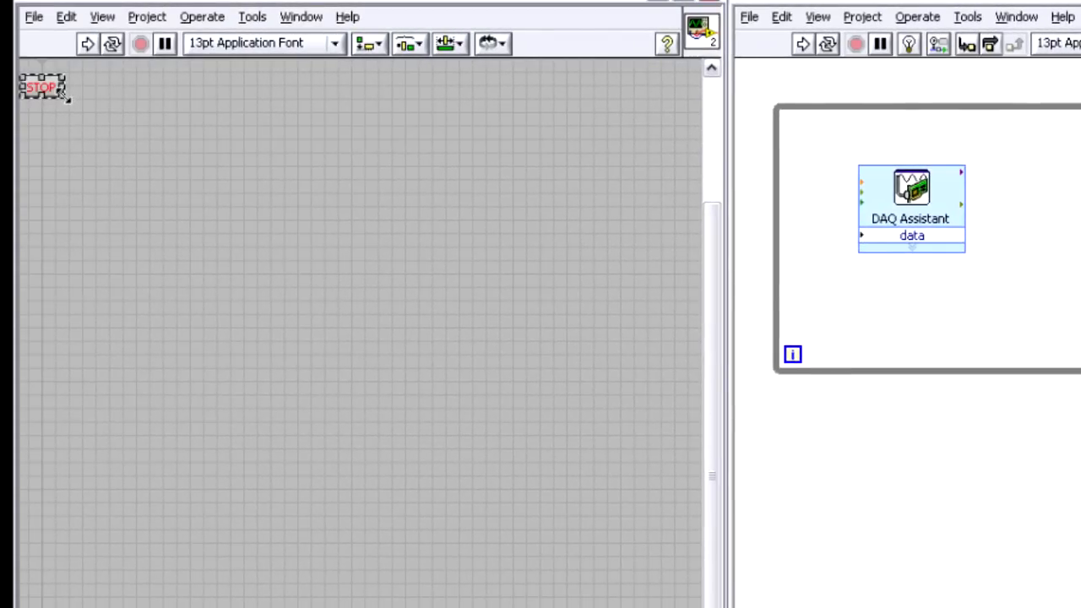
- Position the stop button lower and move the Slide terminal inside the loop clear of the DAQ Assistant
left_click_drag(66, 96, 284, 135)
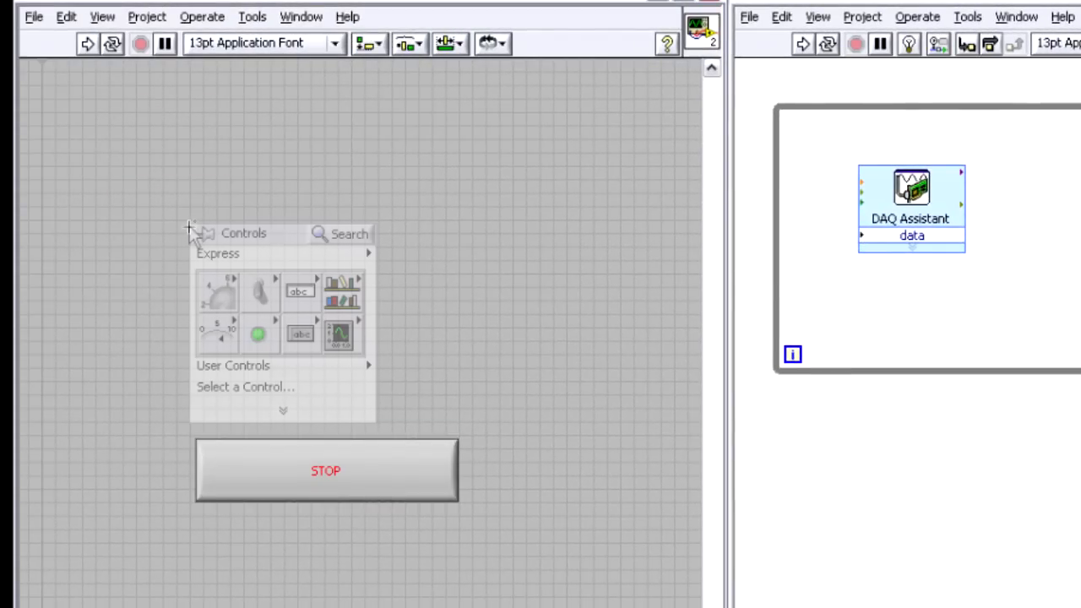
mouse_move(218, 291)
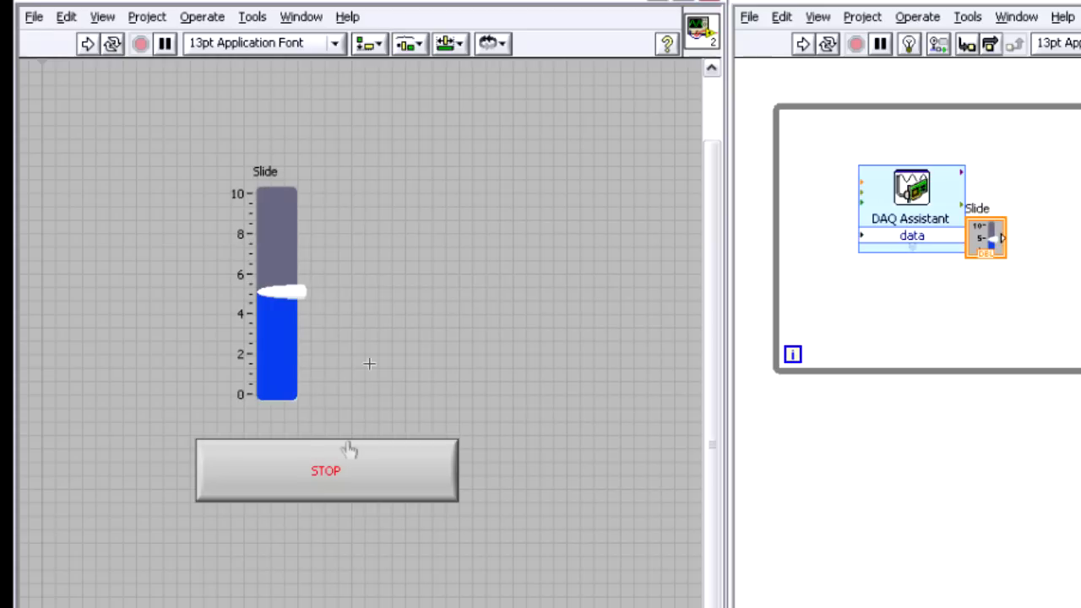
mouse_move(398, 304)
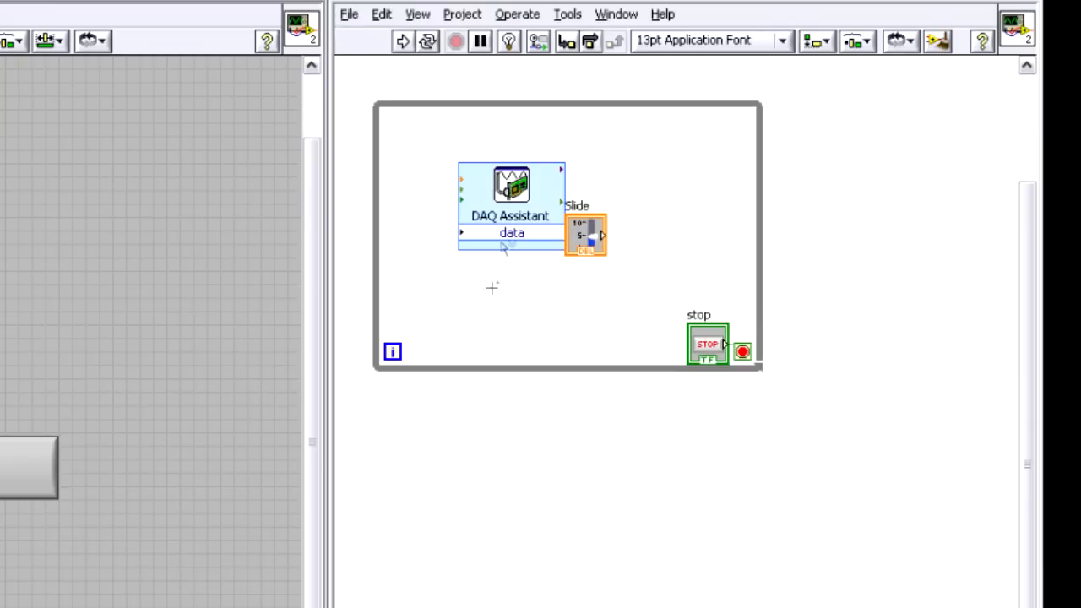
left_click_drag(584, 233, 645, 233)
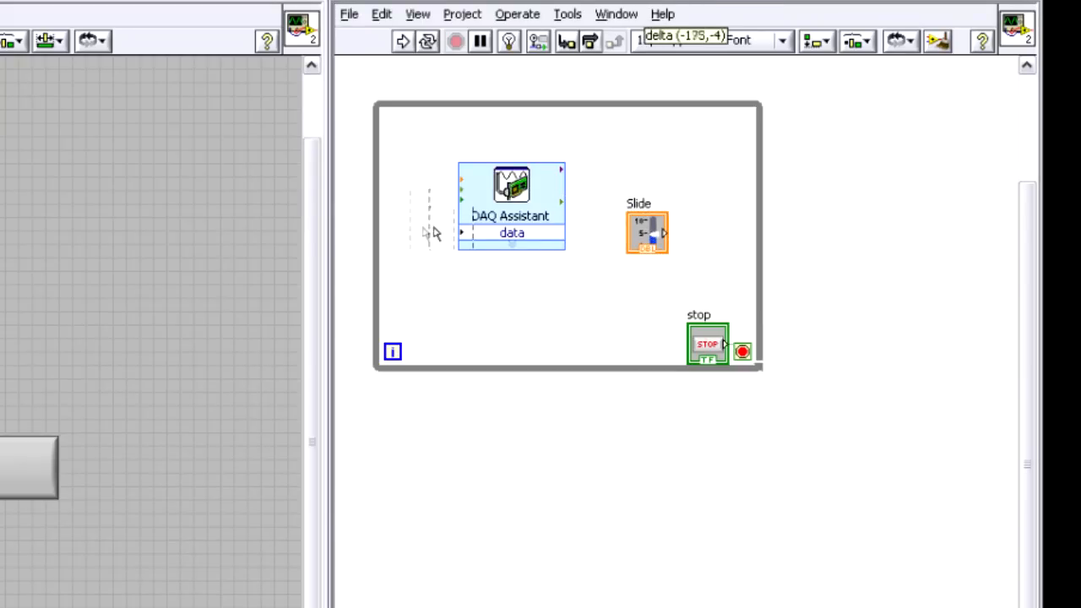
left_click_drag(645, 233, 405, 228)
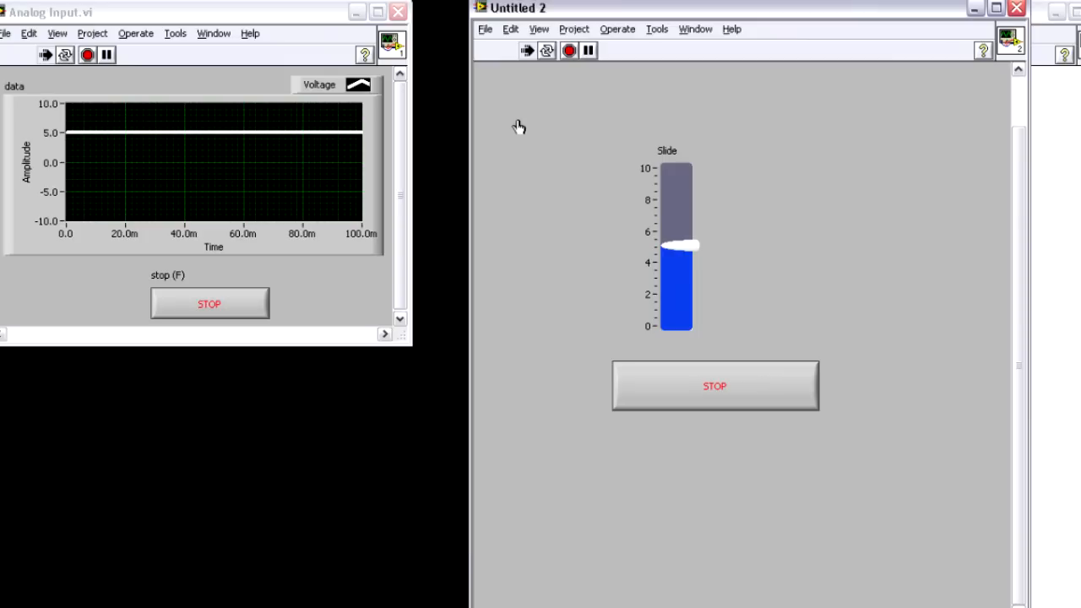
- Drag the Slide up and down to about -7.5, watching the Analog Input graph follow the voltage
left_click_drag(675, 245, 683, 290)
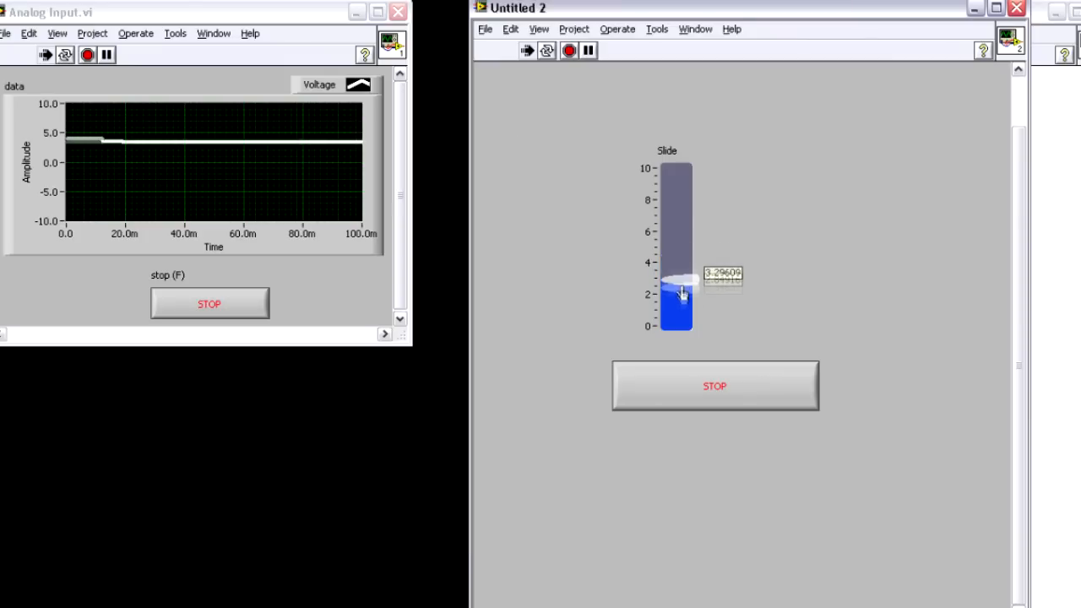
left_click_drag(676, 295, 676, 194)
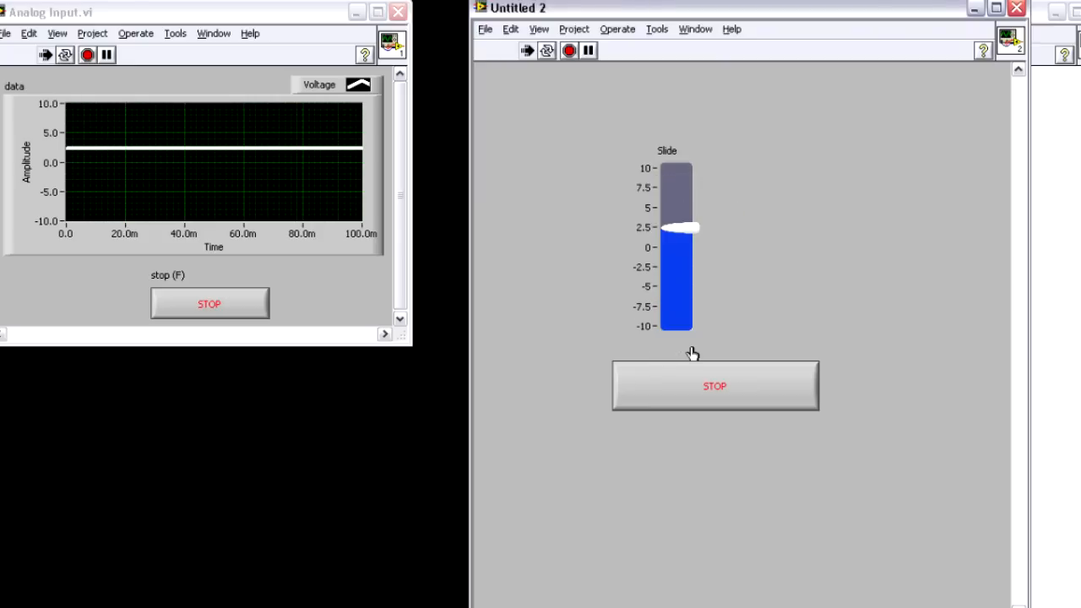
left_click_drag(682, 228, 675, 307)
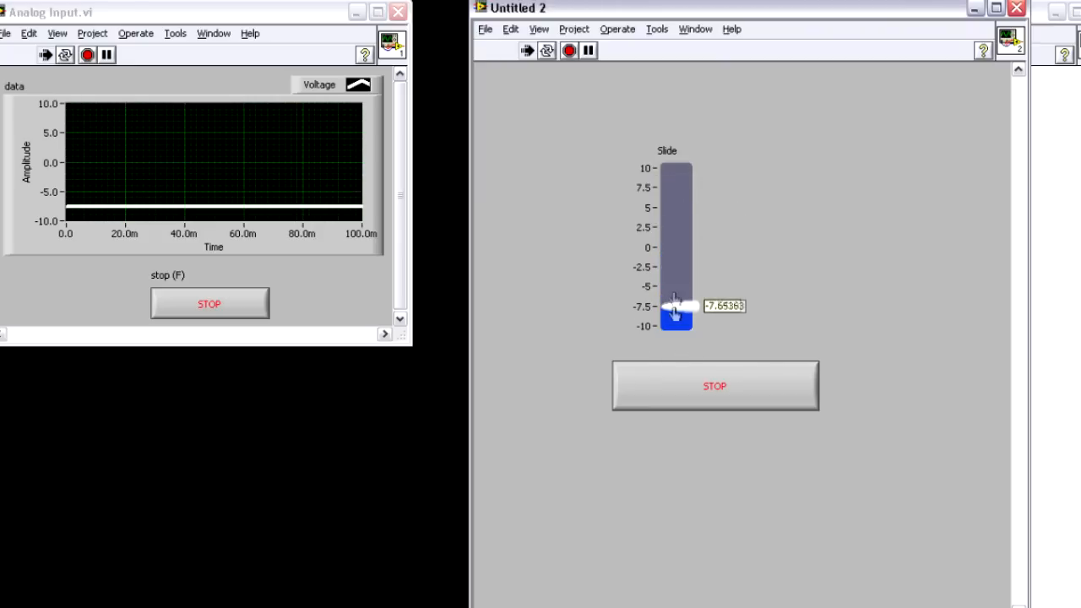
left_click_drag(674, 312, 676, 194)
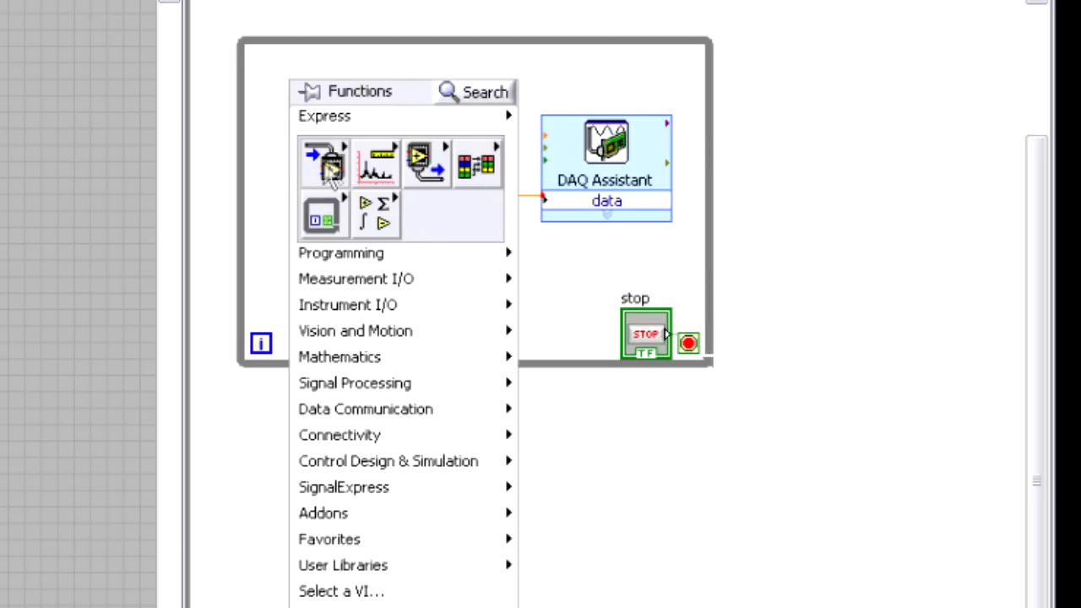
- Add a Simulate Signal express VI set to a sine wave of amplitude 5 and apply its settings
left_click(323, 162)
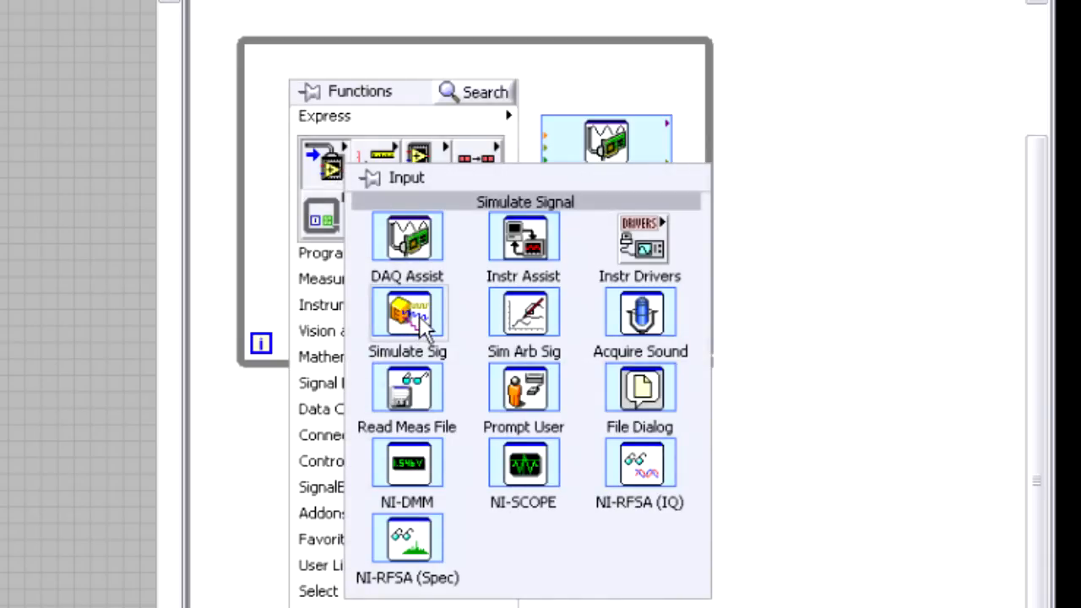
left_click(407, 318)
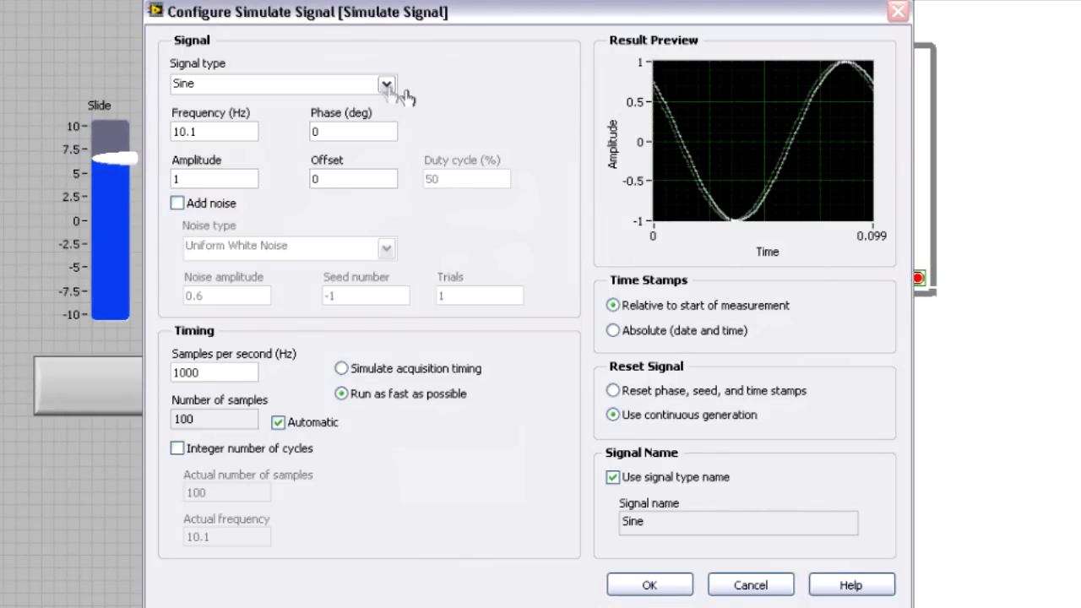
left_click(385, 83)
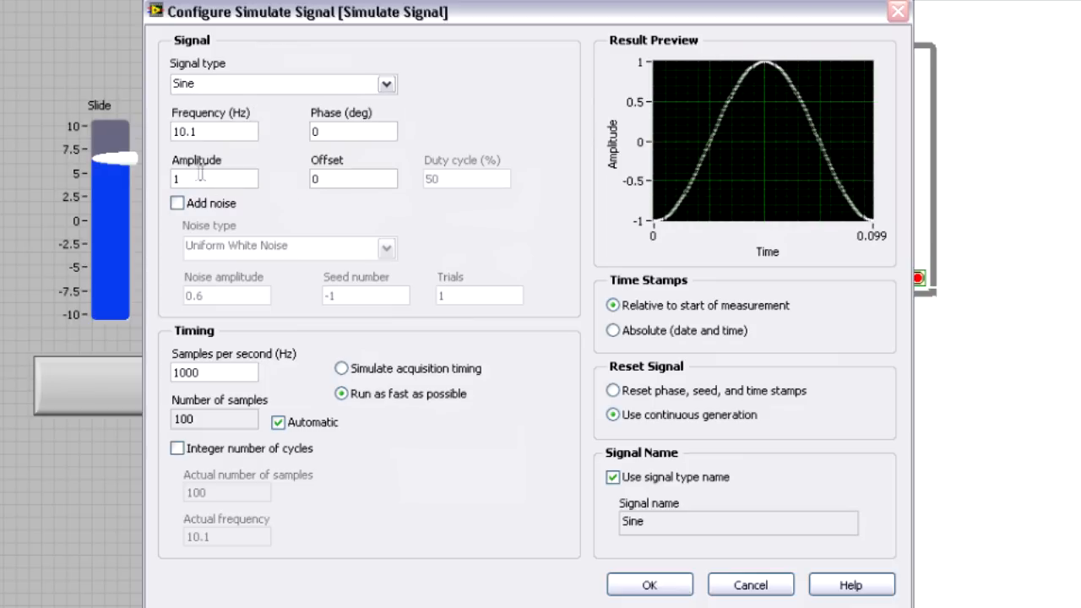
type("5")
type("0")
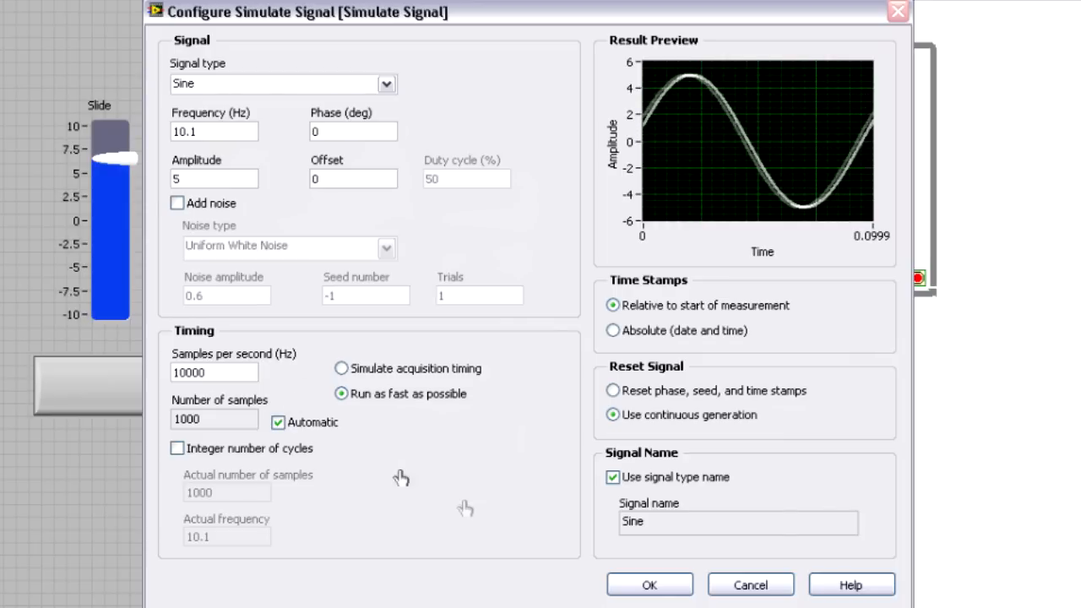
left_click(649, 585)
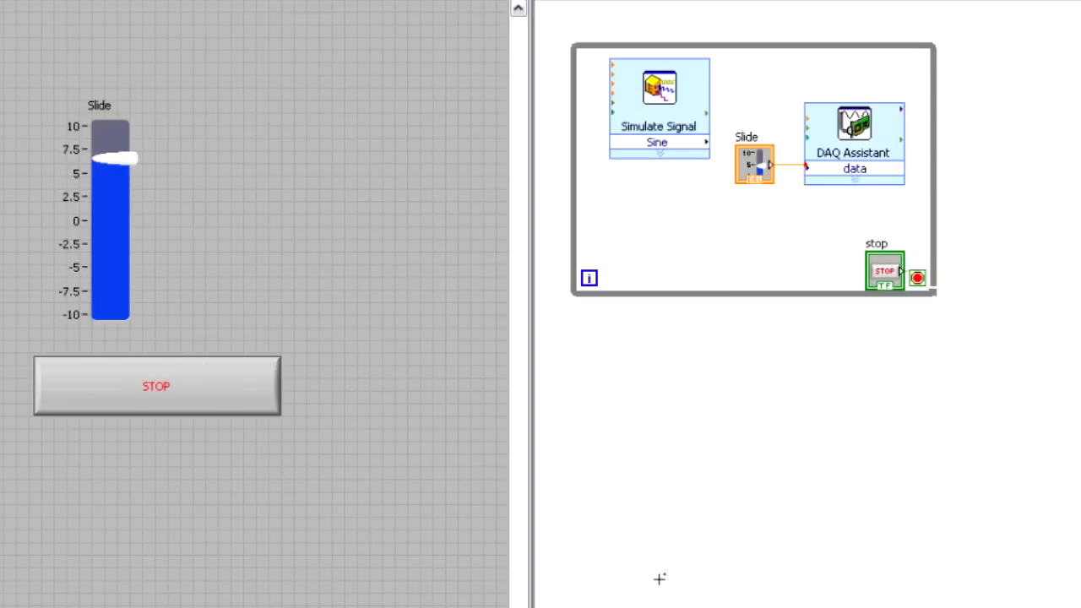
mouse_move(756, 182)
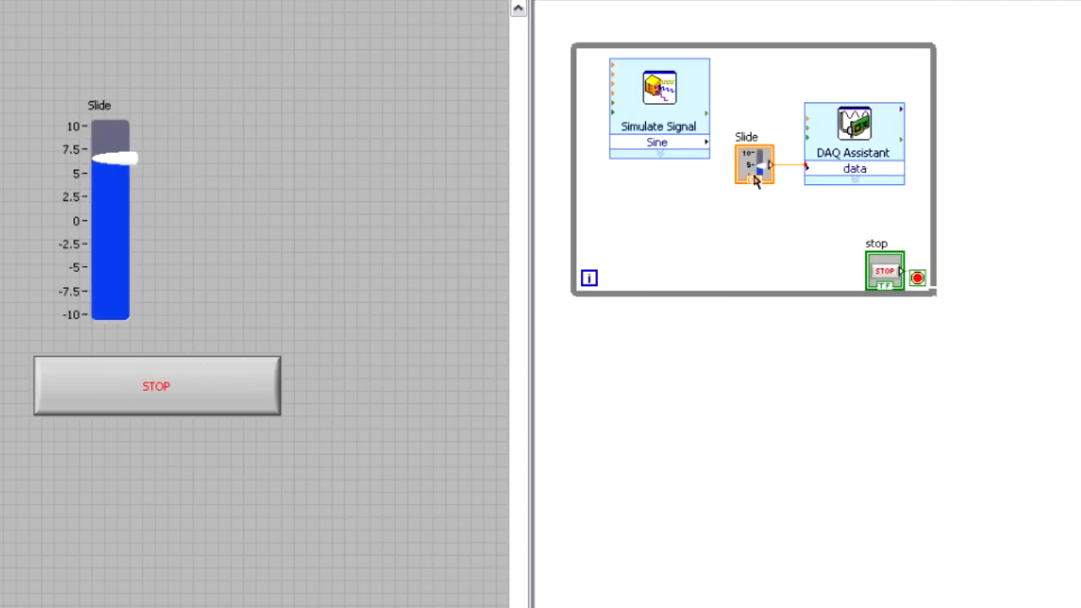
- Move the Slide terminal aside and set the DAQ Assistant Generation Mode to Continuous Samples
left_click_drag(754, 165, 689, 218)
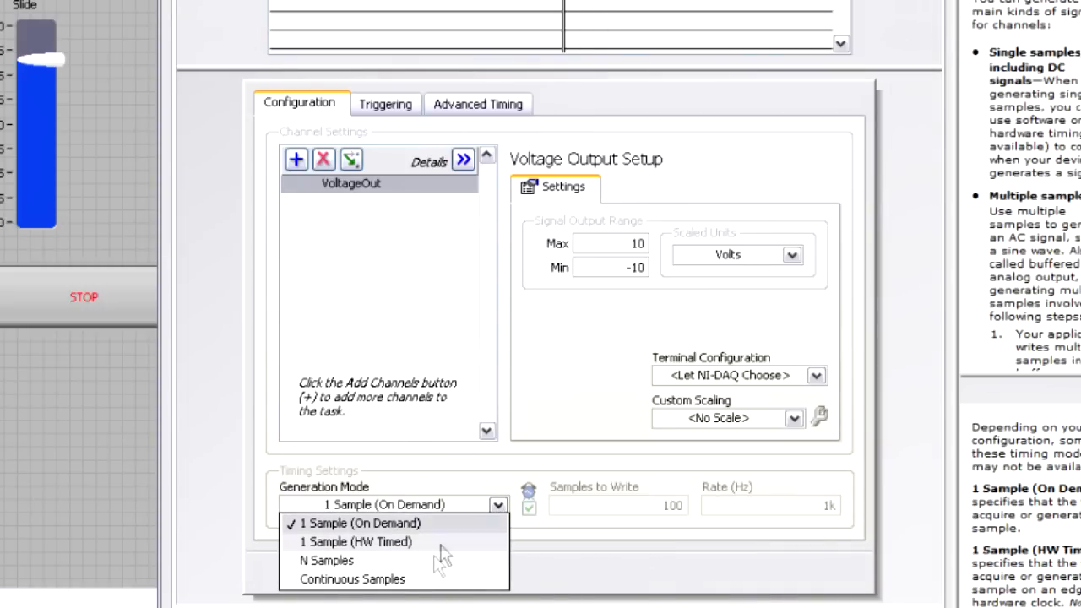
left_click(351, 577)
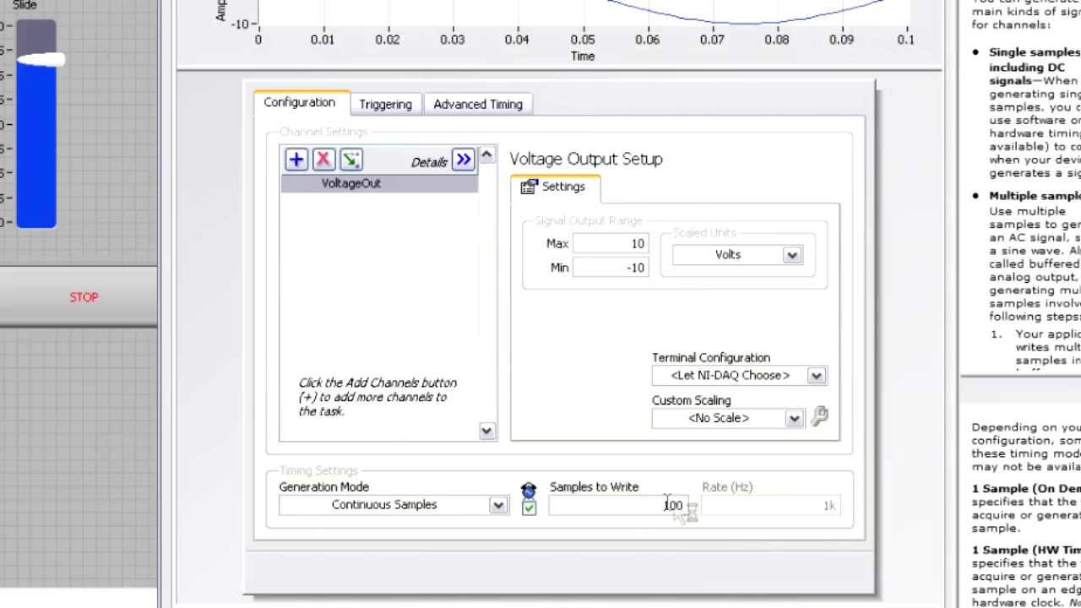
left_click(616, 505)
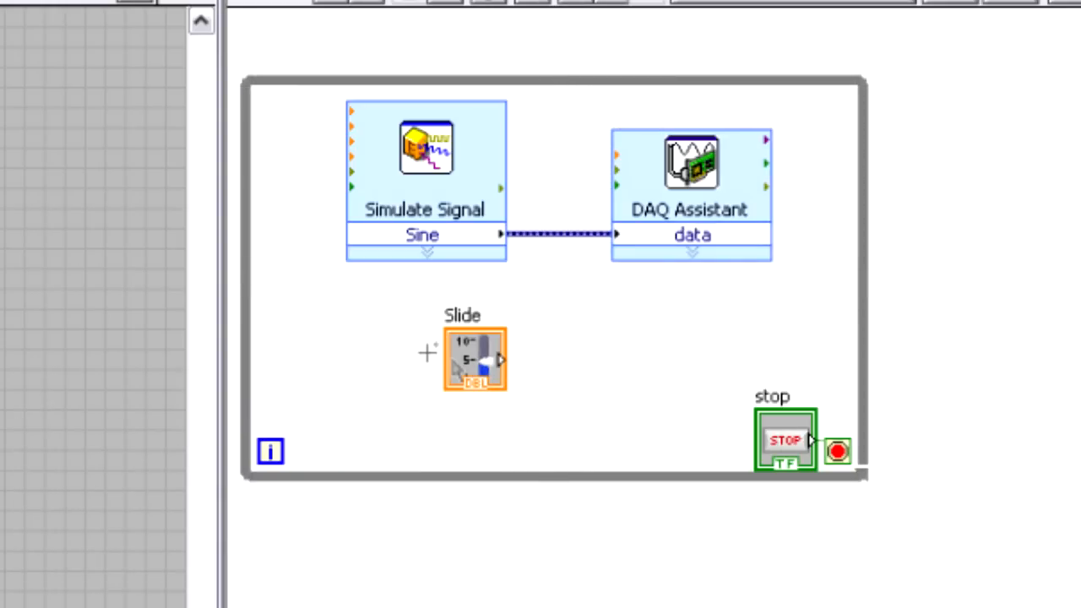
- Wire the Slide terminal into the Simulate Signal block
left_click_drag(473, 358, 287, 152)
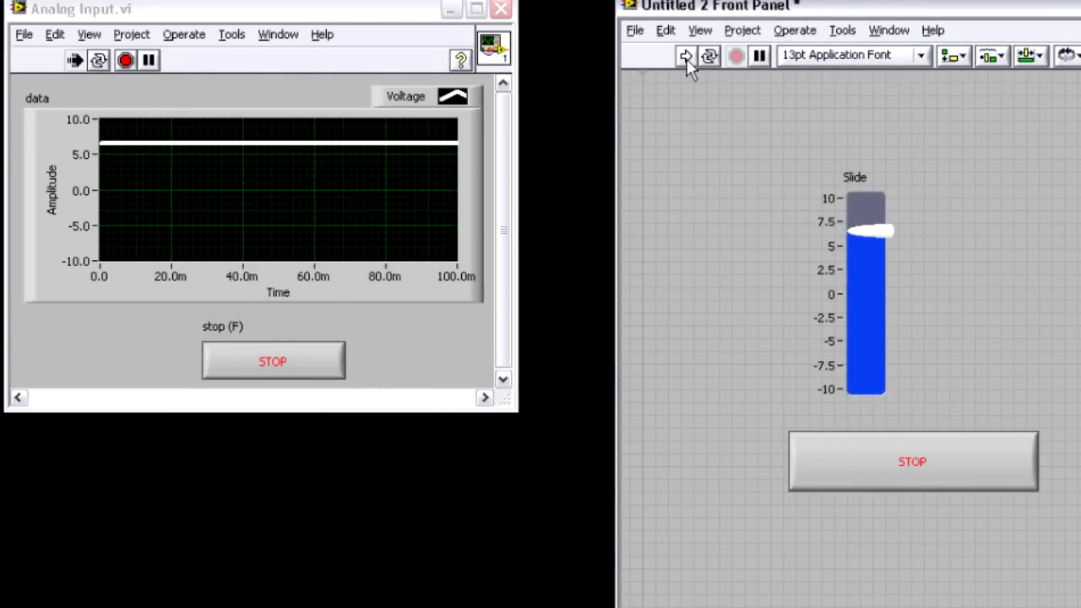
- Run the VI and sweep the 0–500 Slide to vary the sine frequency on the Analog Input graph
left_click(686, 56)
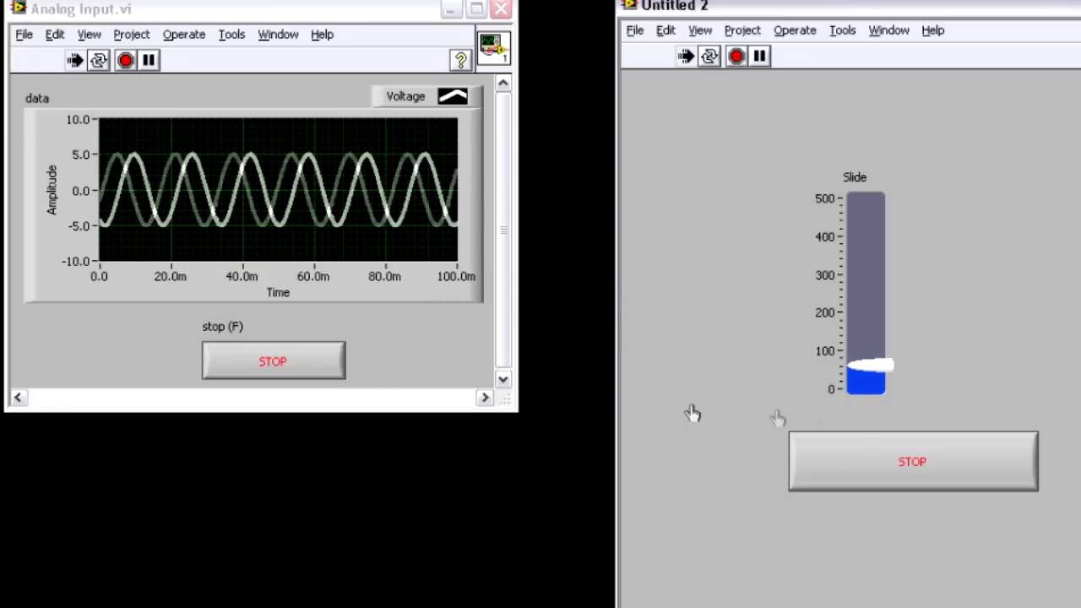
left_click_drag(865, 380, 864, 324)
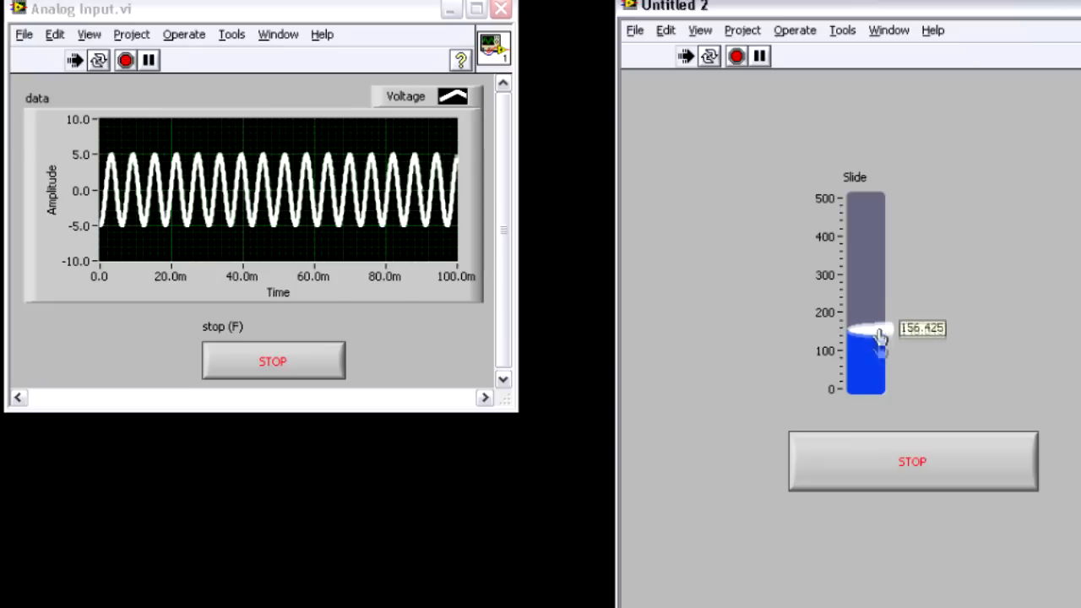
left_click_drag(878, 329, 865, 363)
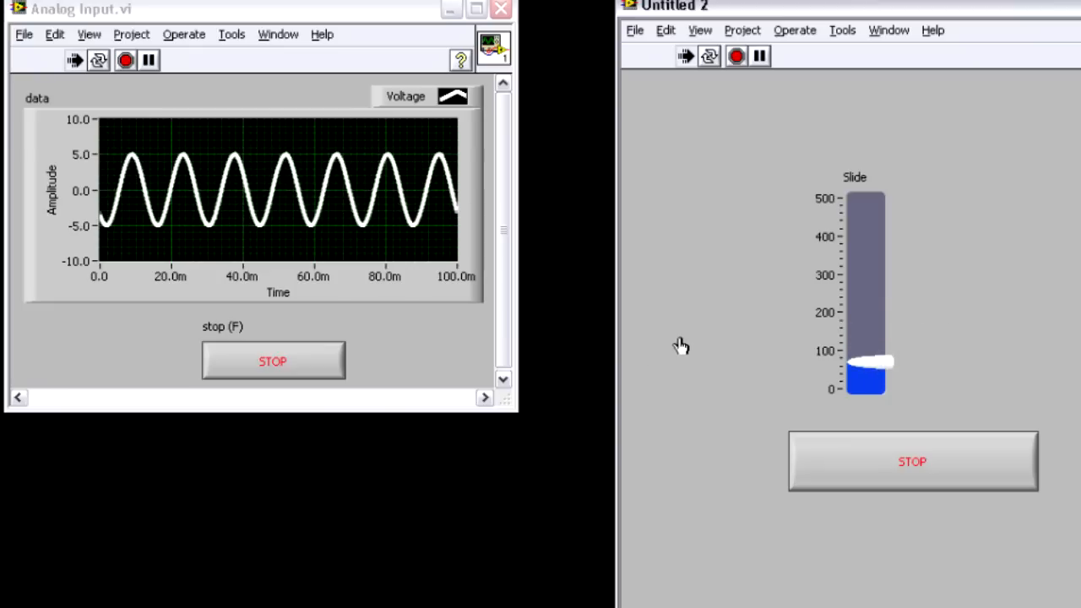